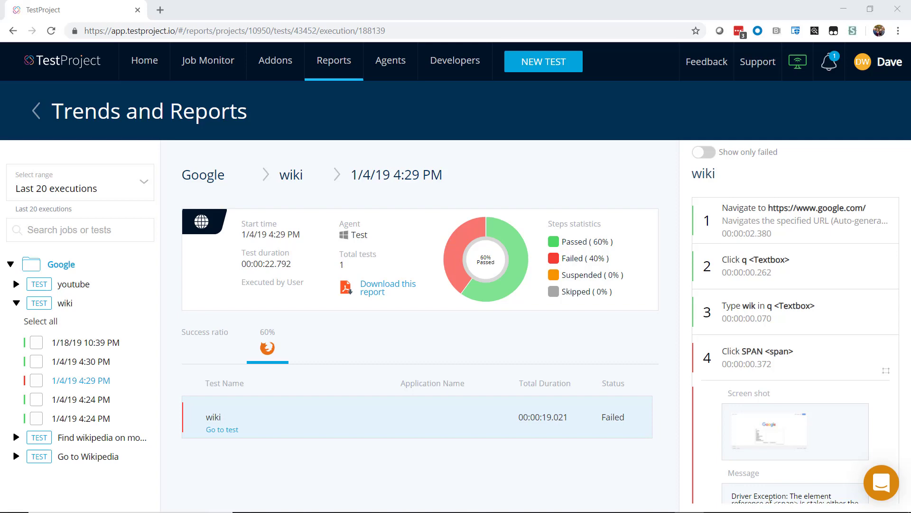
{"action": "mouse_move", "coordinate": [849, 334]}
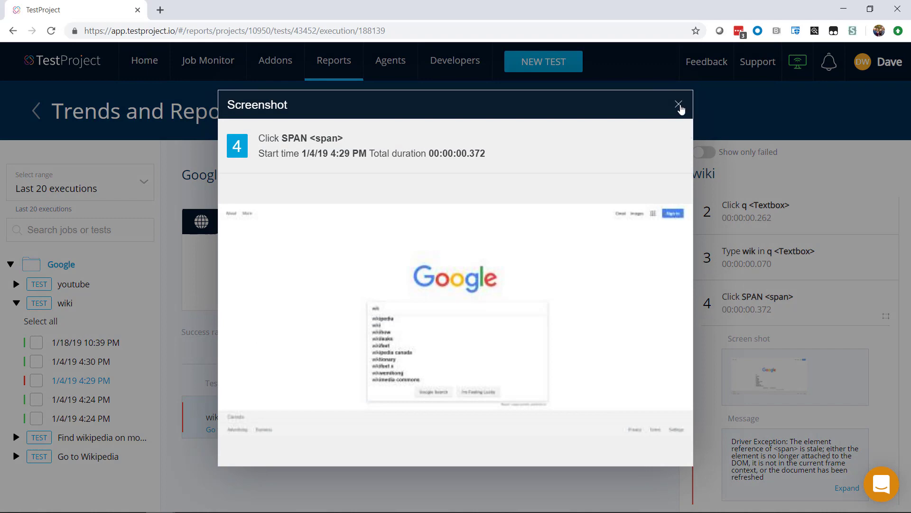
Step: Close the step 4 screenshot and filter the wiki run's report to failed steps only
{"action": "left_click", "coordinate": [678, 108]}
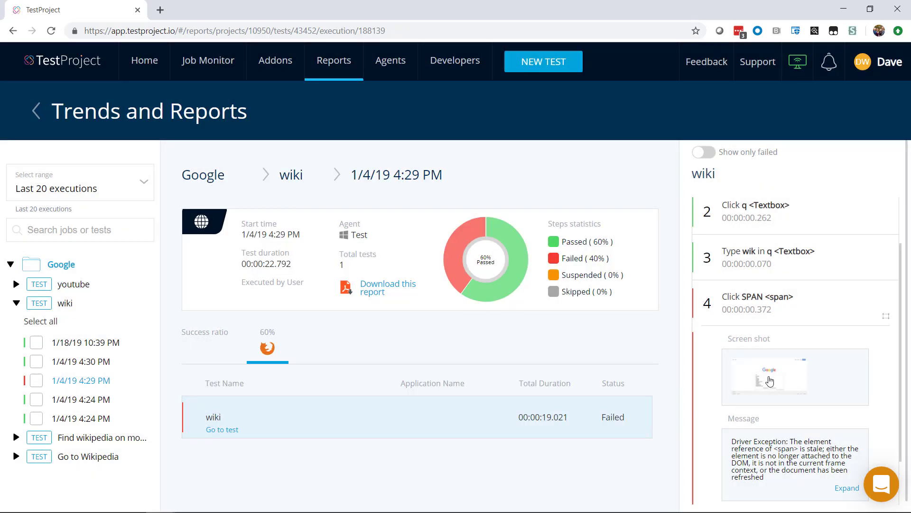
{"action": "left_click", "coordinate": [703, 152]}
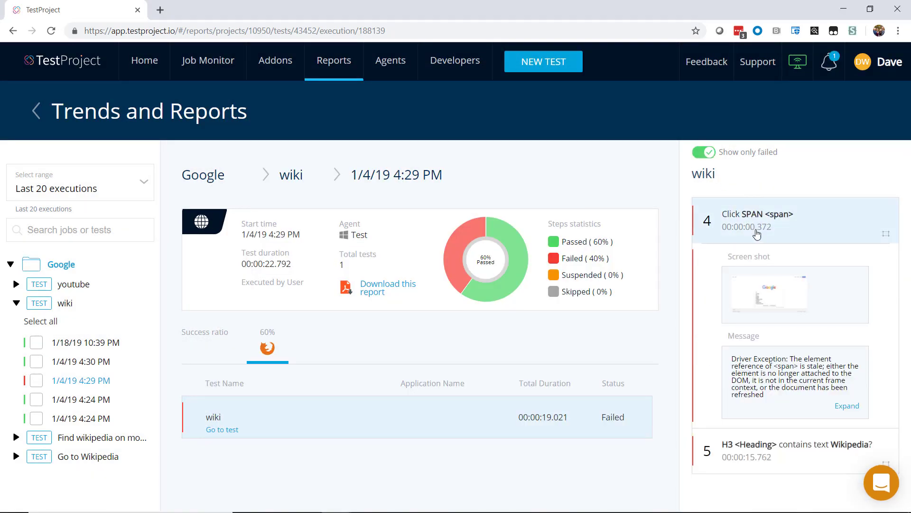
Step: Turn off 'Show only failed' so all wiki run steps, passed included, are listed
{"action": "left_click", "coordinate": [703, 152]}
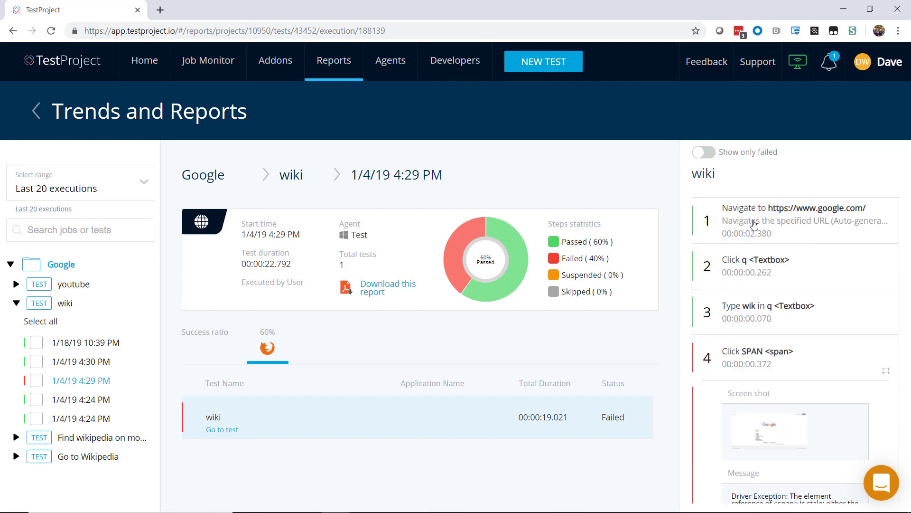
{"action": "mouse_move", "coordinate": [755, 225]}
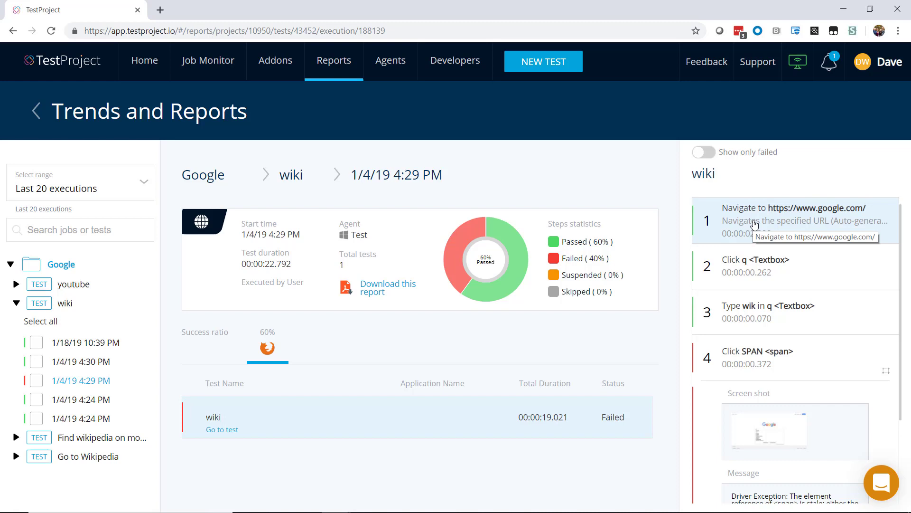
{"action": "mouse_move", "coordinate": [466, 272]}
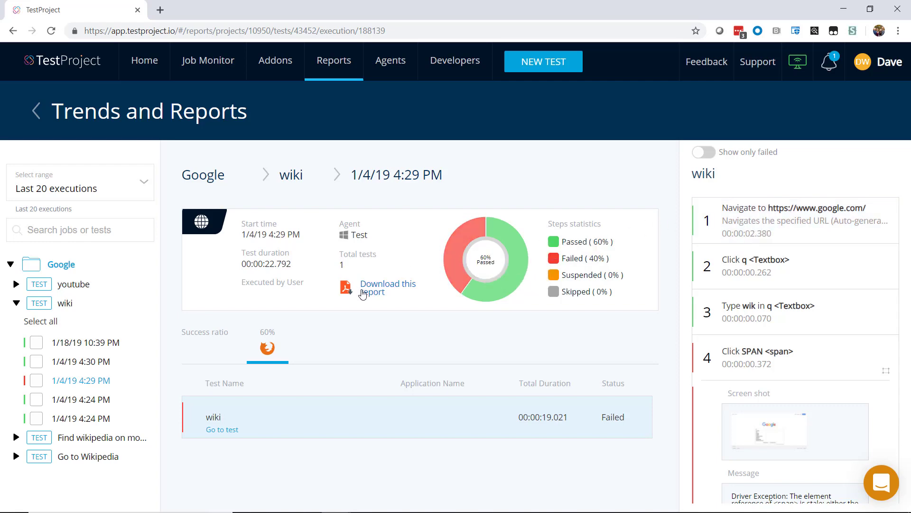
Step: Download the wiki execution's report as a PDF
{"action": "left_click", "coordinate": [387, 287]}
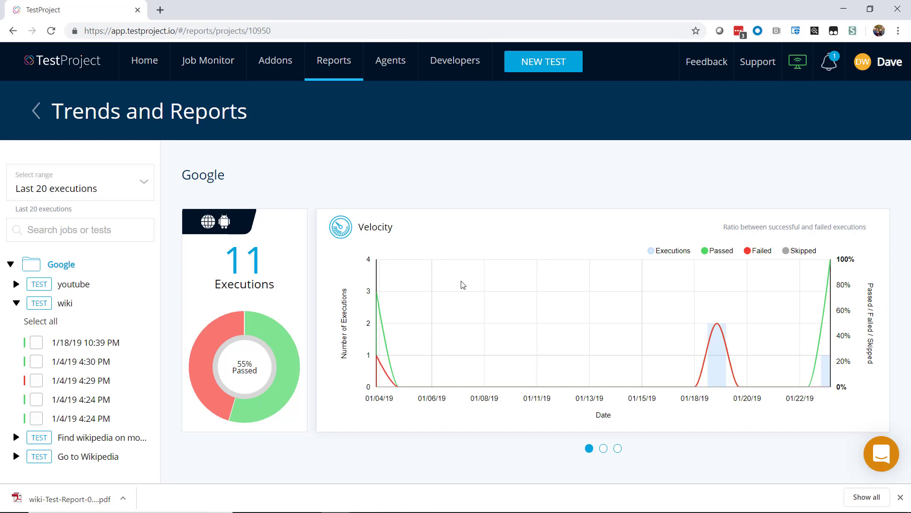
{"action": "mouse_move", "coordinate": [426, 183]}
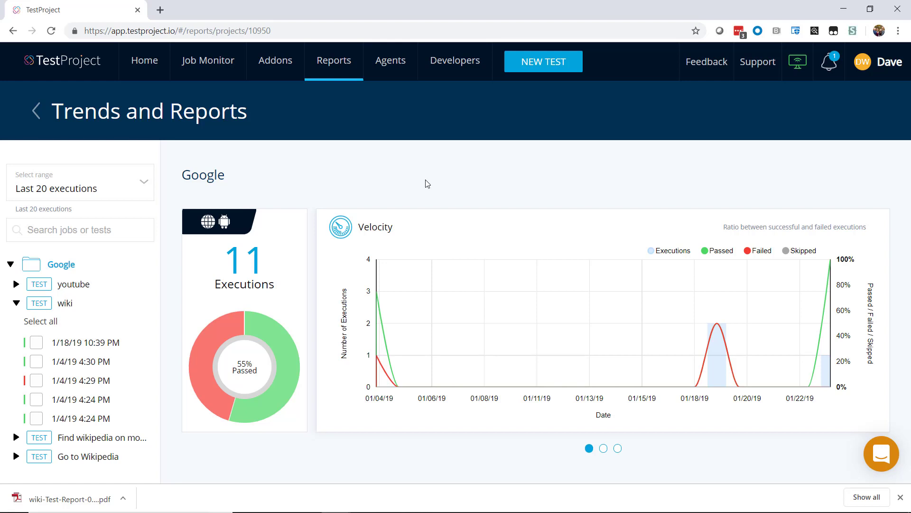
Step: Move the chart carousel to the Distribution and Platforms charts
{"action": "left_click", "coordinate": [603, 448]}
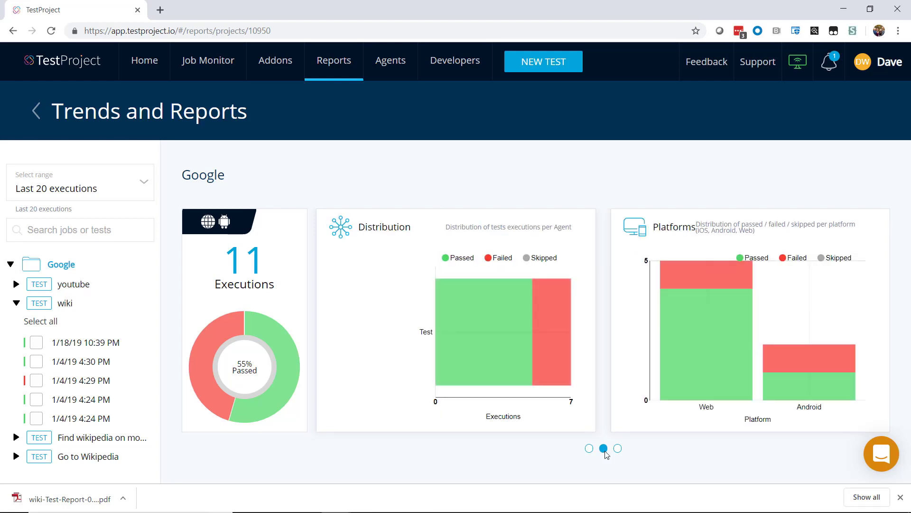
{"action": "mouse_move", "coordinate": [270, 179]}
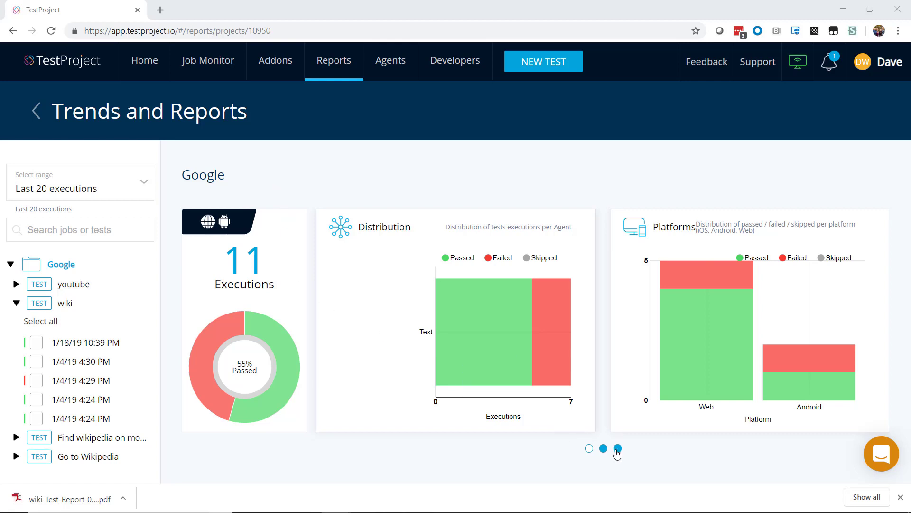
Step: Move the carousel to the Trends and Targets charts and focus the jobs/tests search box
{"action": "left_click", "coordinate": [618, 448]}
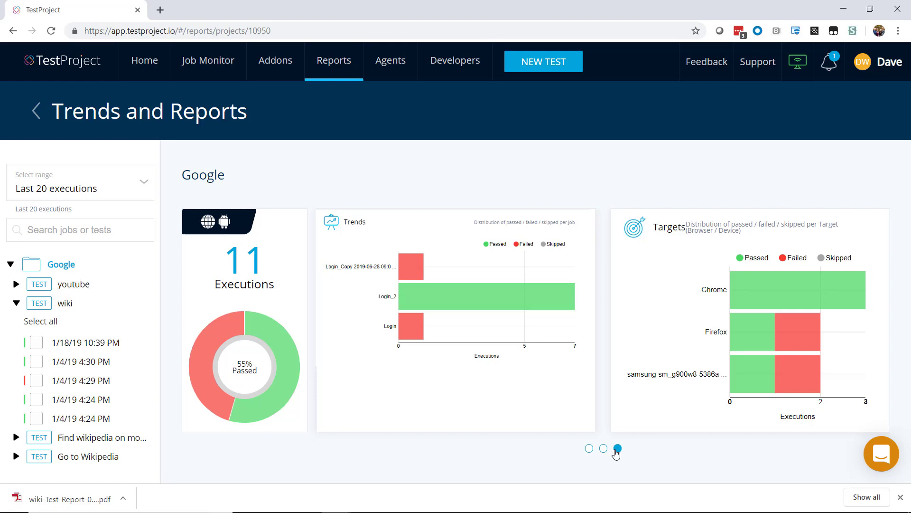
{"action": "left_click", "coordinate": [80, 229]}
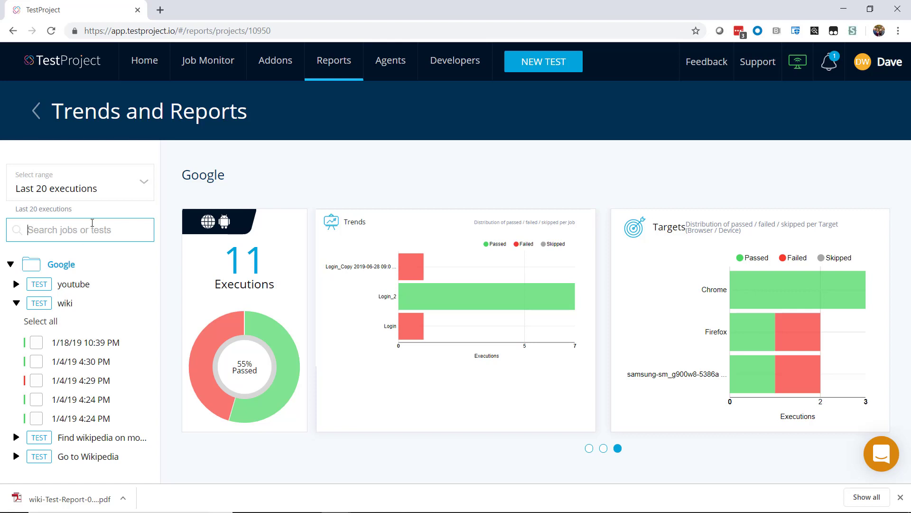
{"action": "mouse_move", "coordinate": [268, 213]}
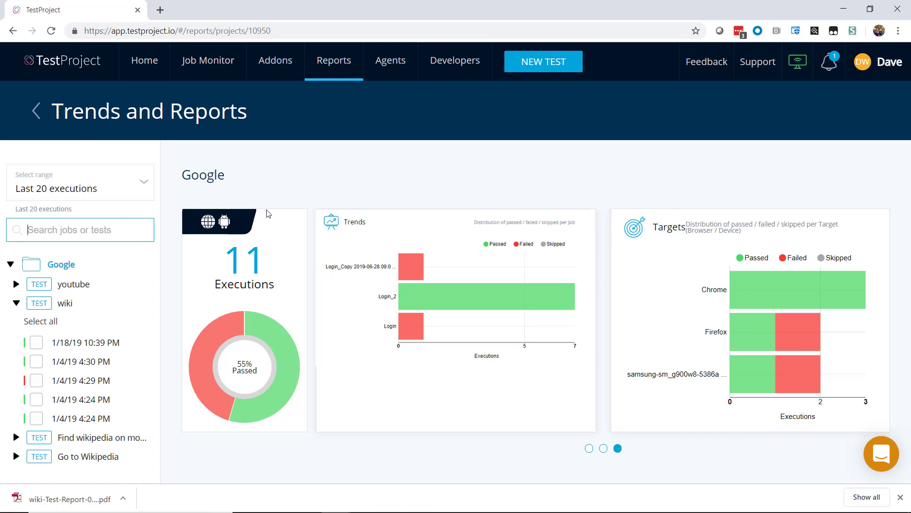